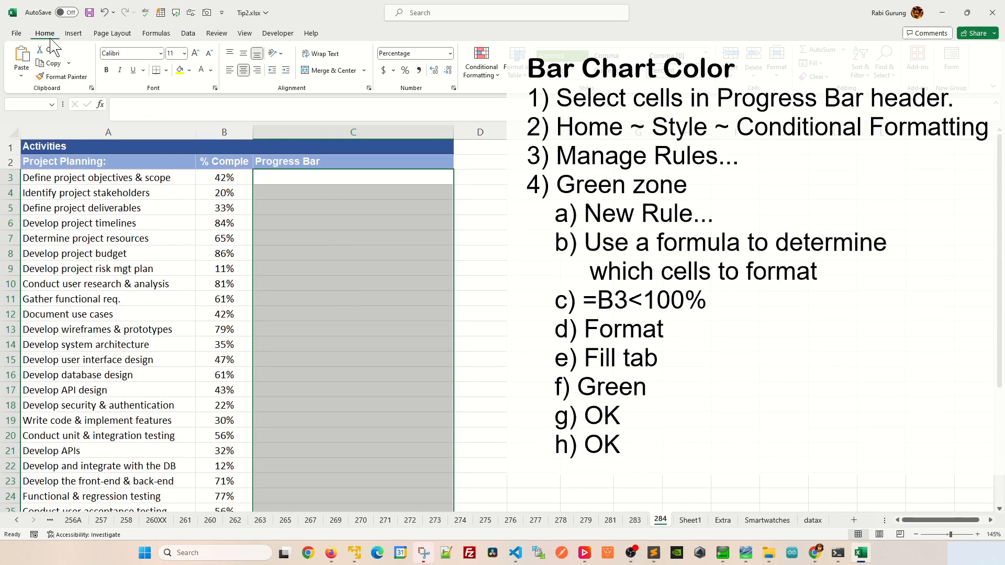
- Through Manage Rules, create a formula rule =B3<100% with a green fill
click(481, 62)
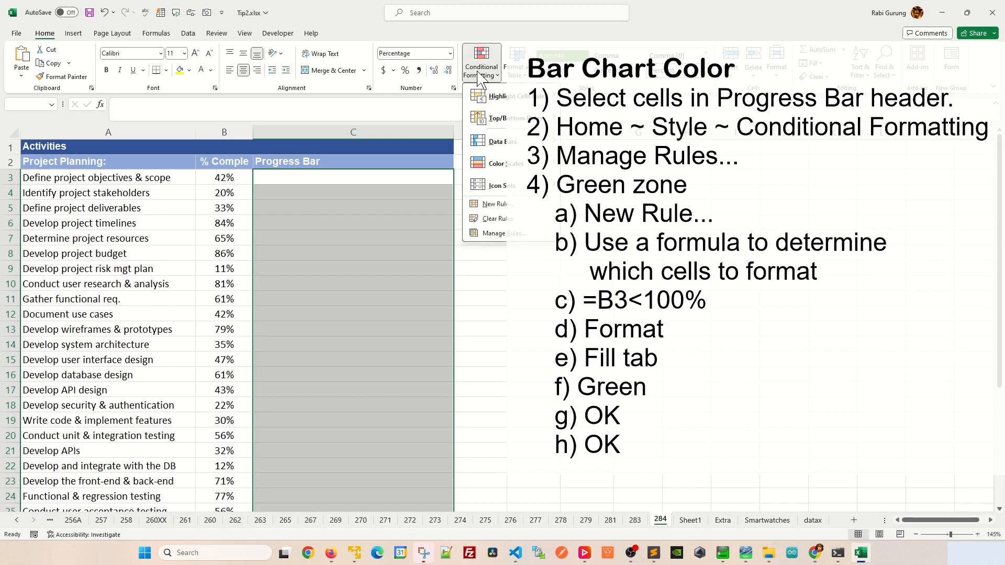
click(494, 233)
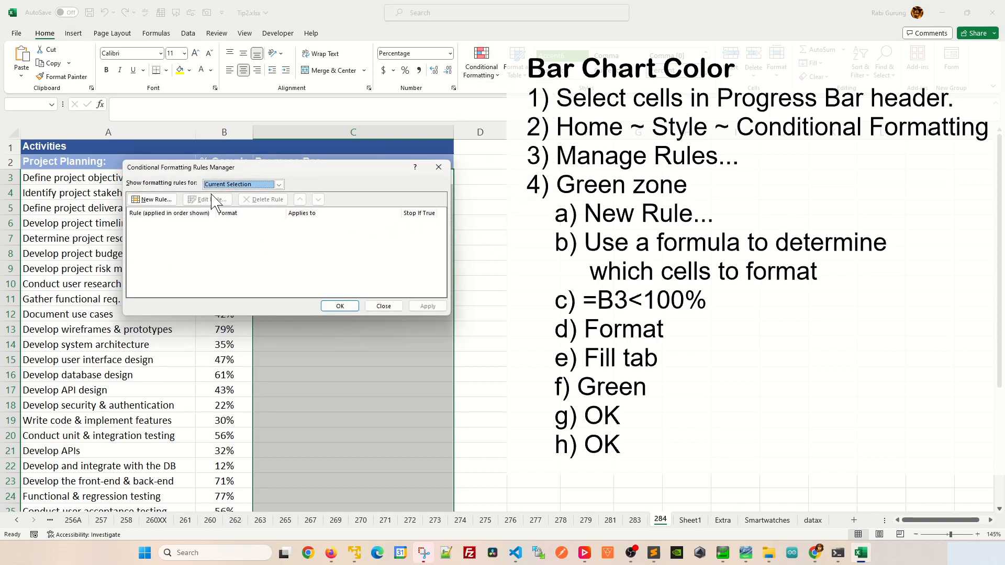
click(154, 199)
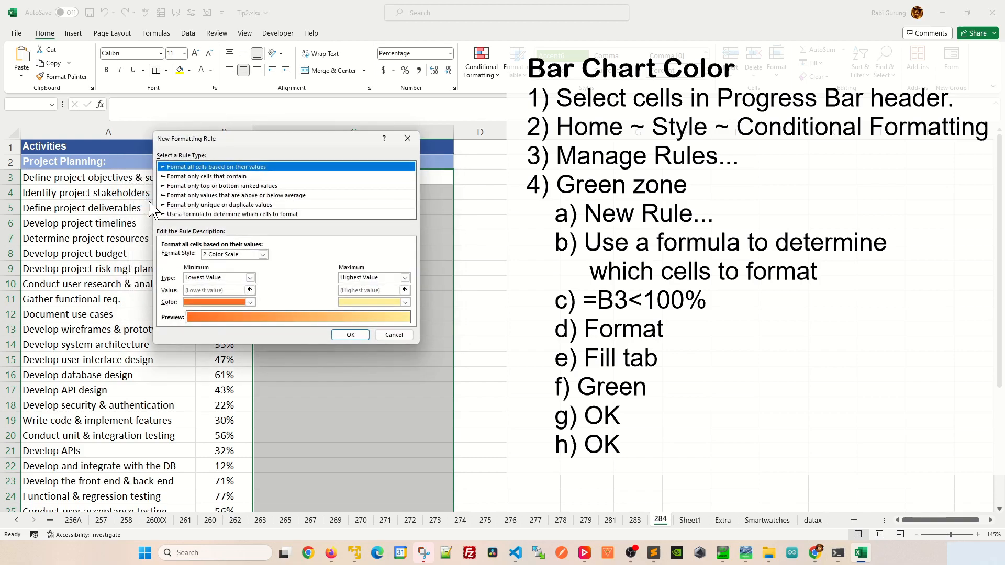
click(232, 214)
text(=B3)
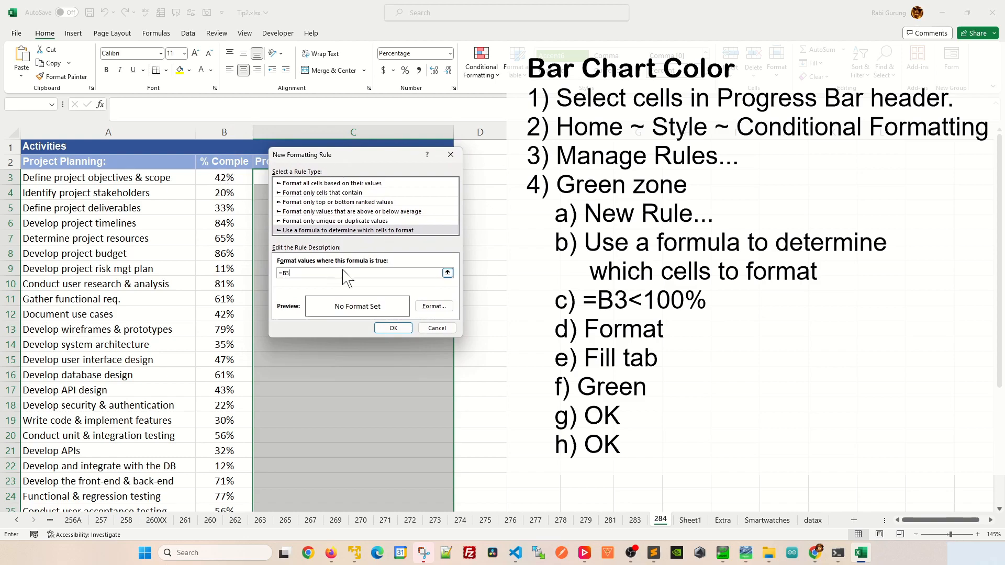
text(<100%)
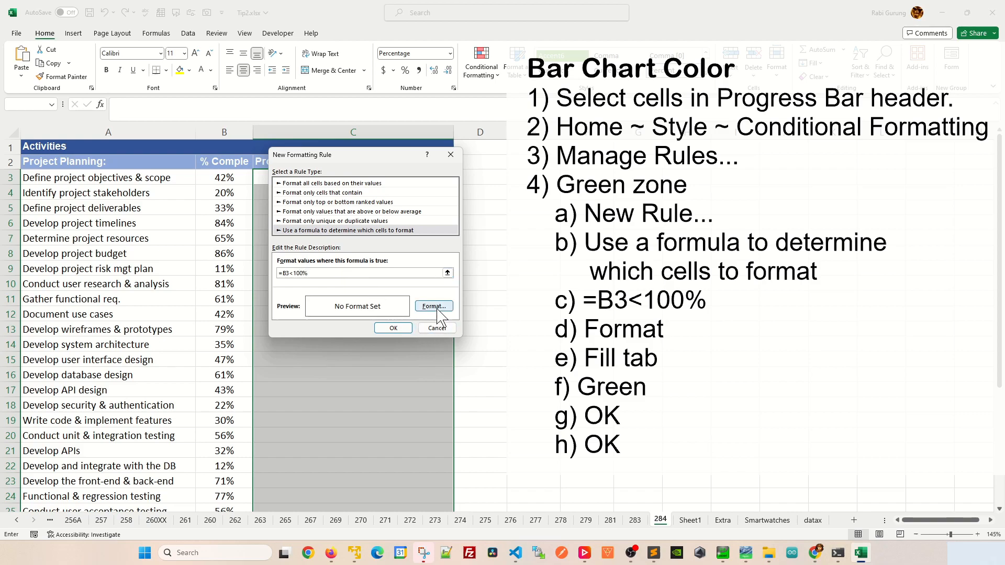
click(433, 306)
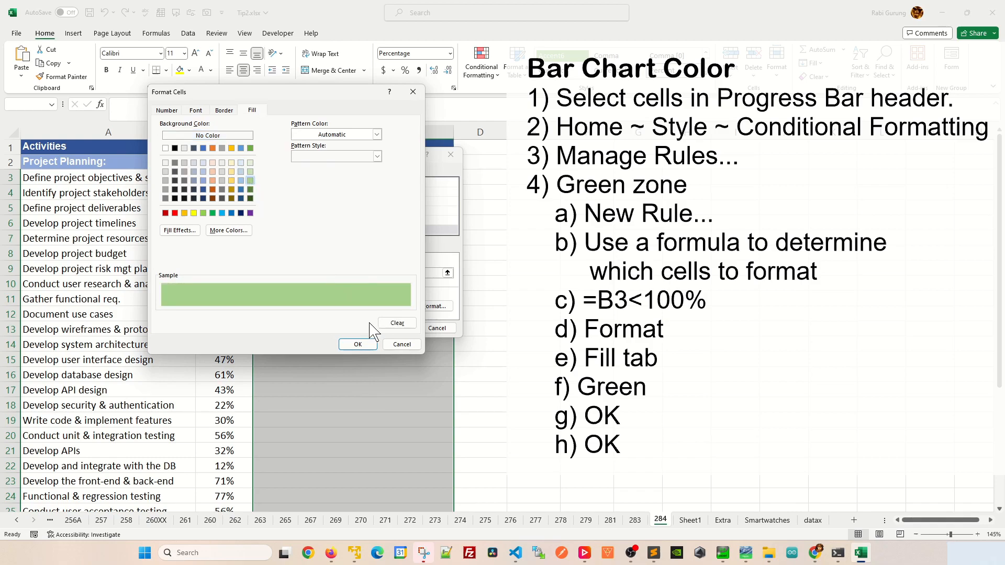
click(358, 344)
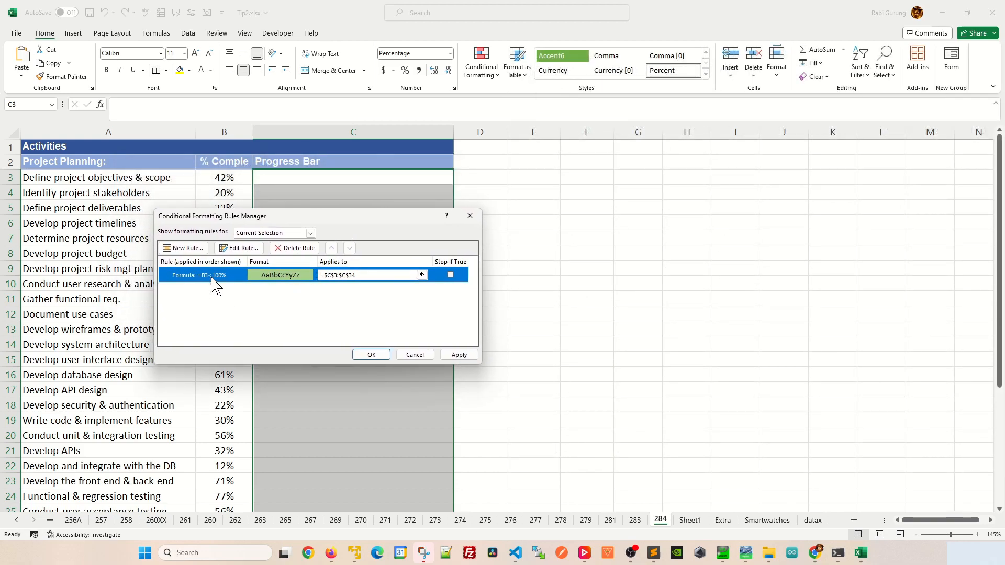
- Create a second formula rule =B3<60% with a yellow fill and save it
click(183, 248)
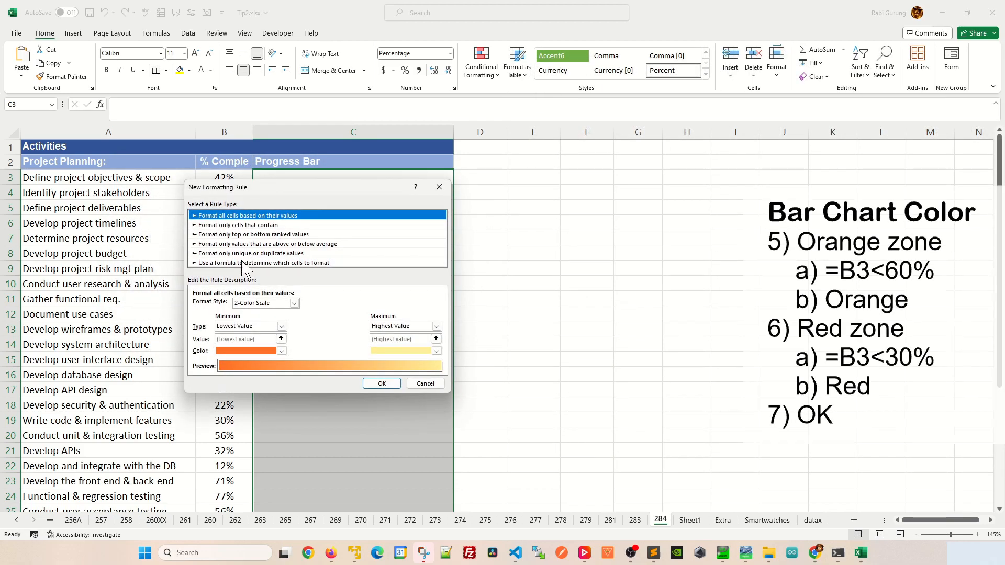
click(262, 262)
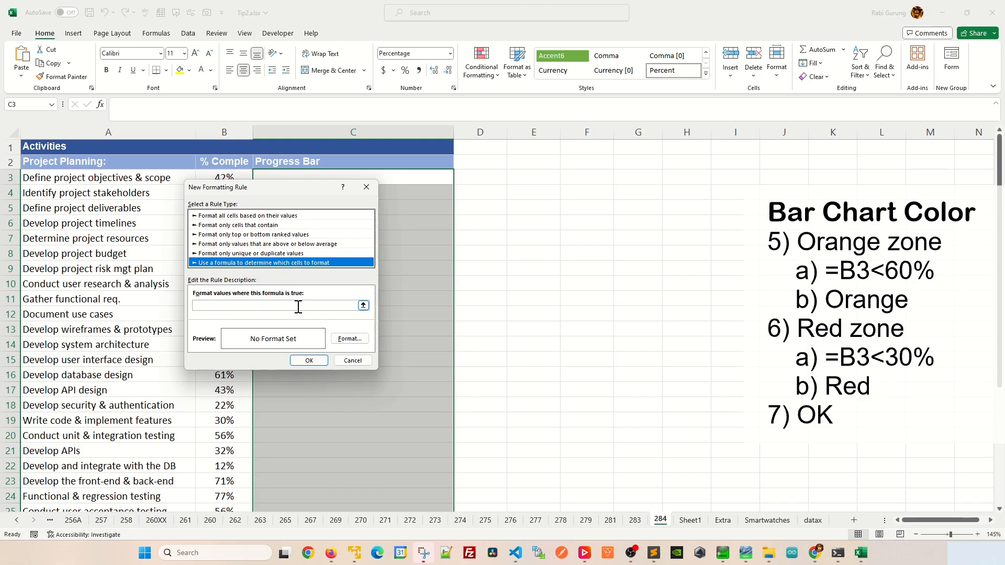
text(=)
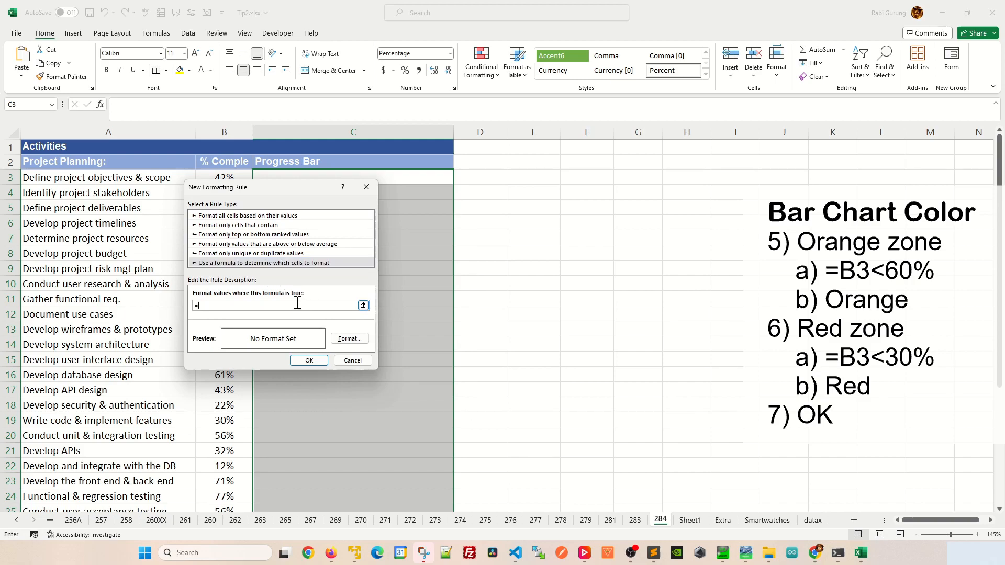
text(B3<60%)
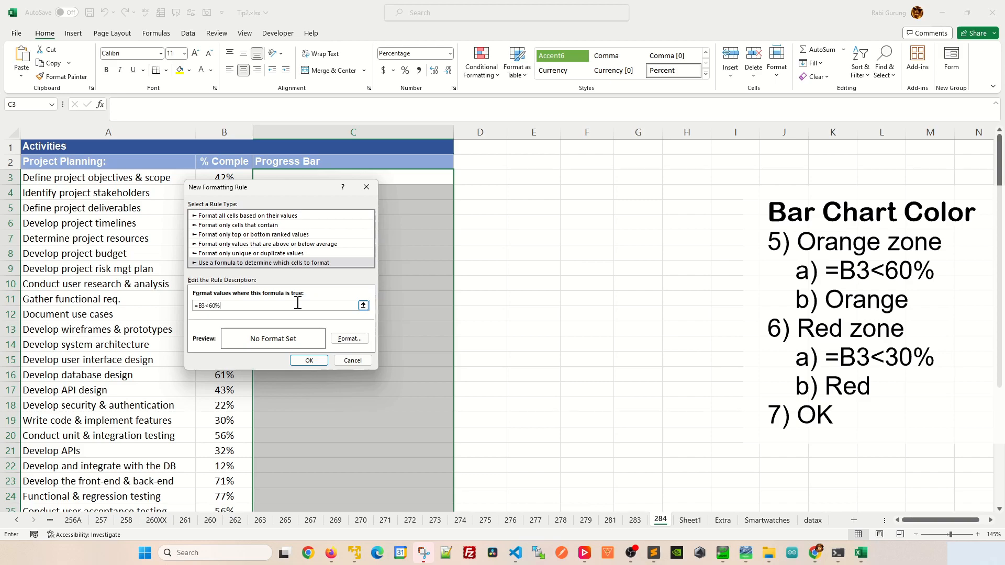
mouse_move(346, 322)
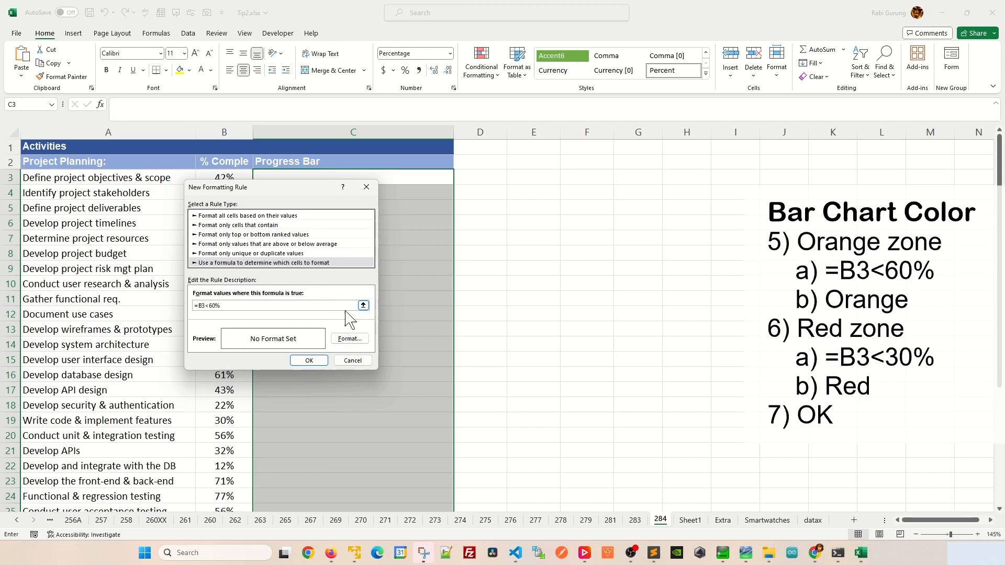
click(349, 339)
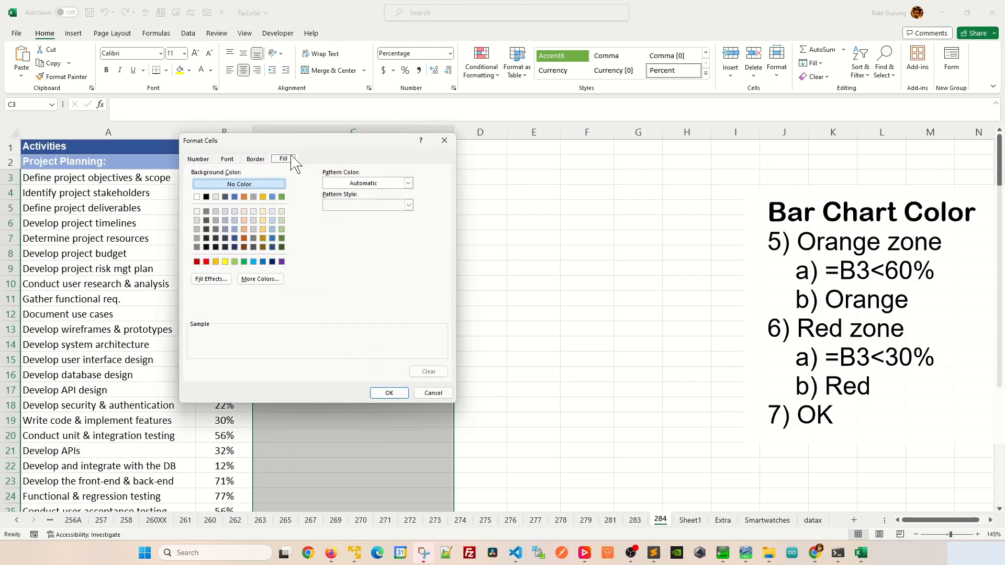
mouse_move(263, 229)
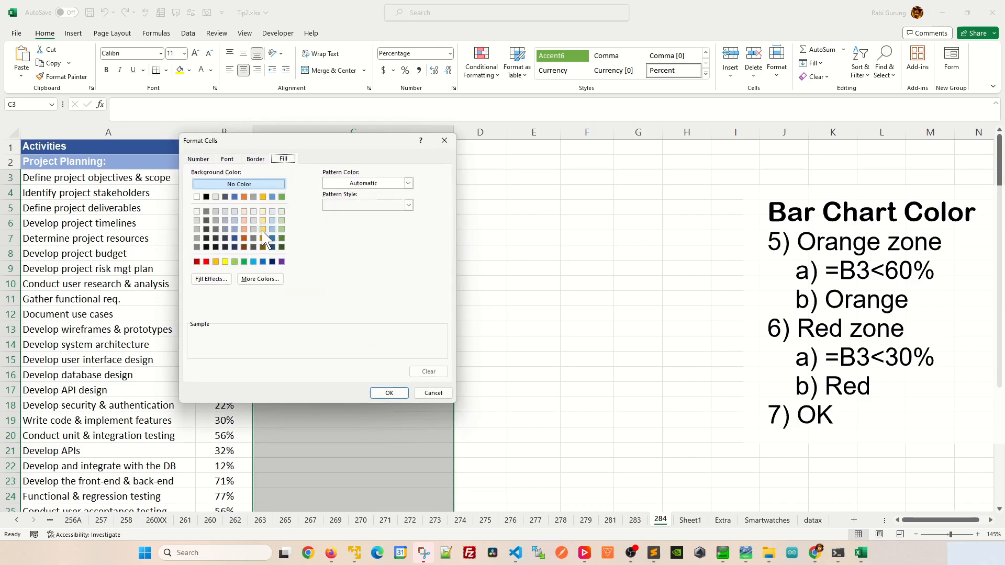
click(262, 229)
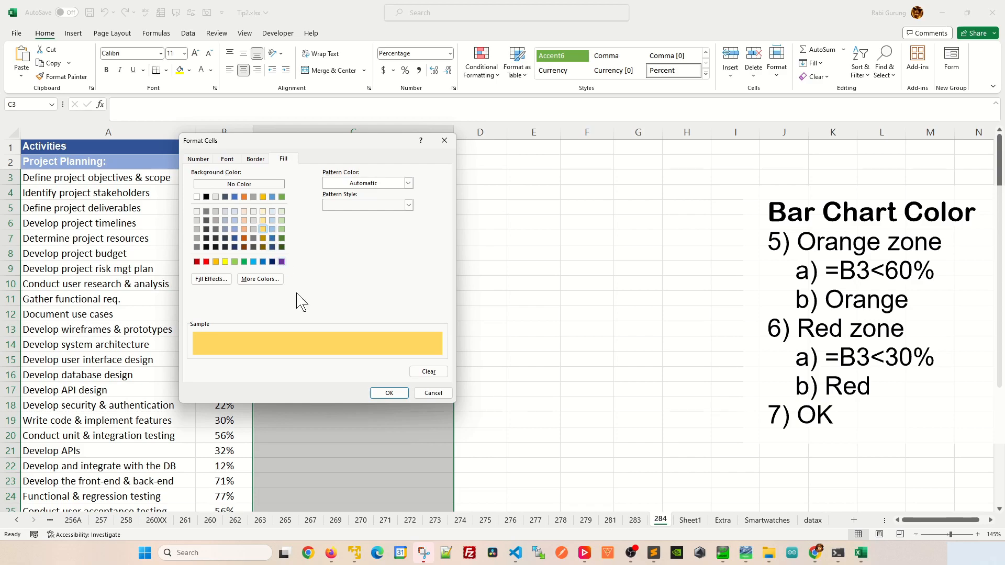
click(388, 392)
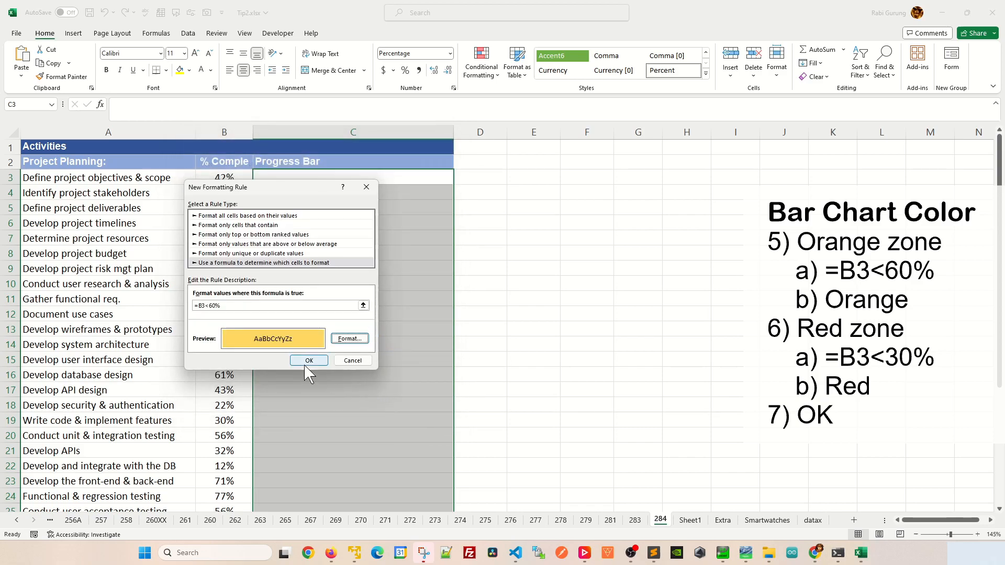
click(308, 360)
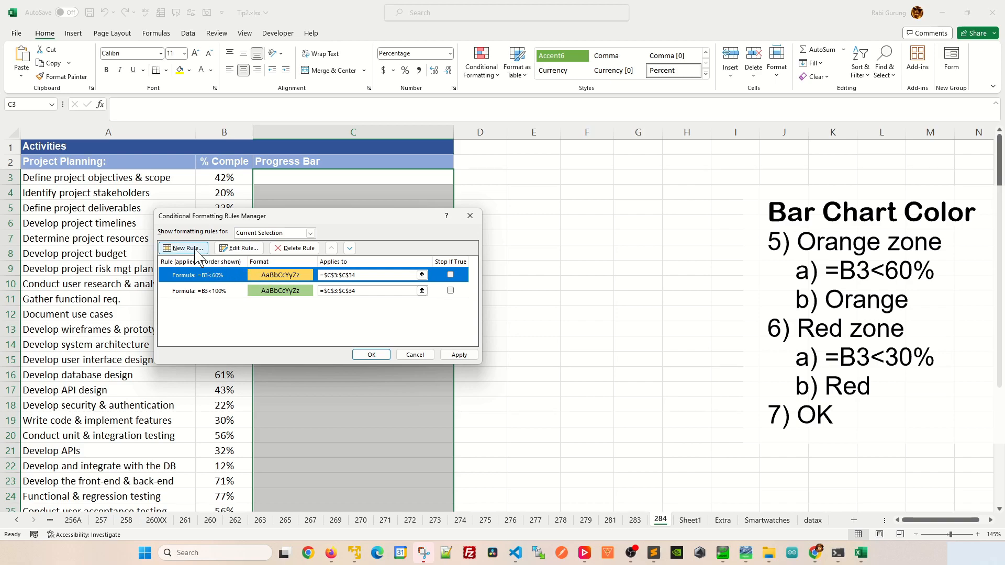
- Add a third formula rule =B3<30% with an orange-red fill and apply it
click(183, 248)
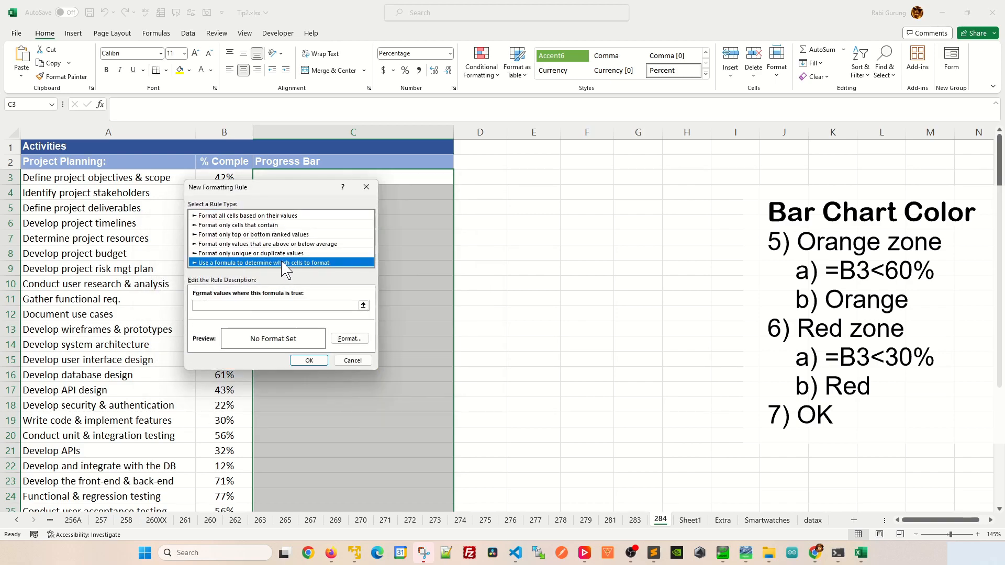
click(273, 306)
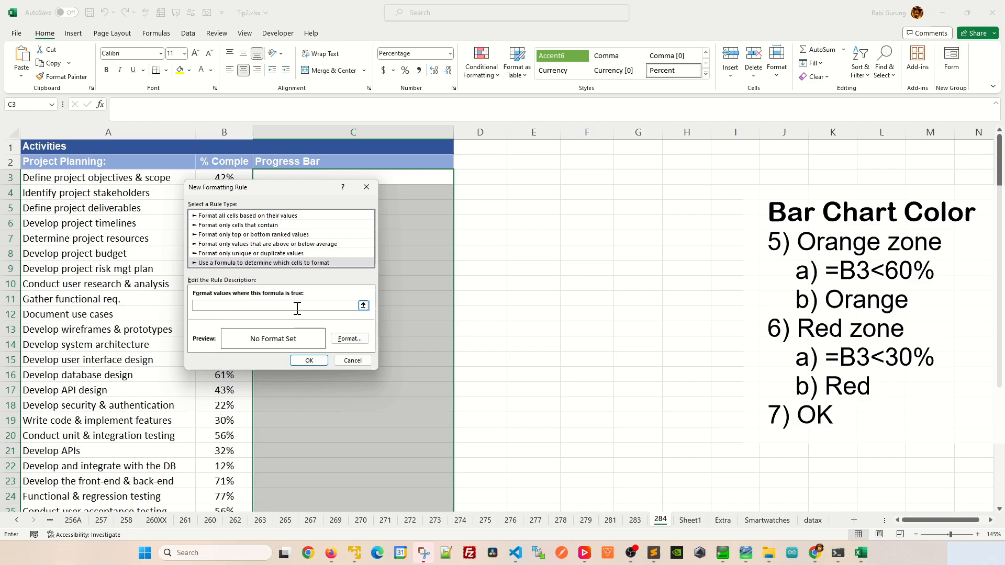
text(=B3<30%)
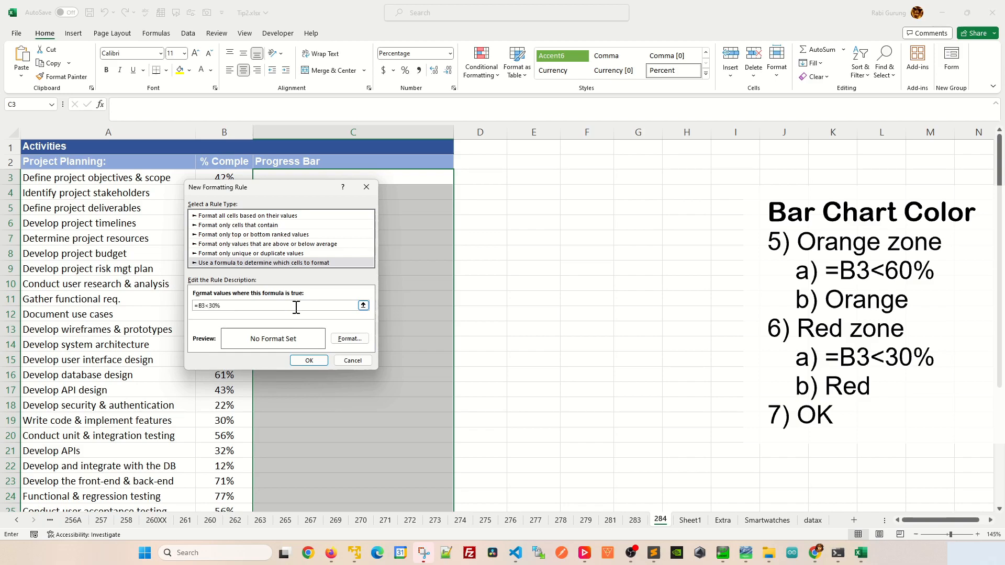
click(349, 339)
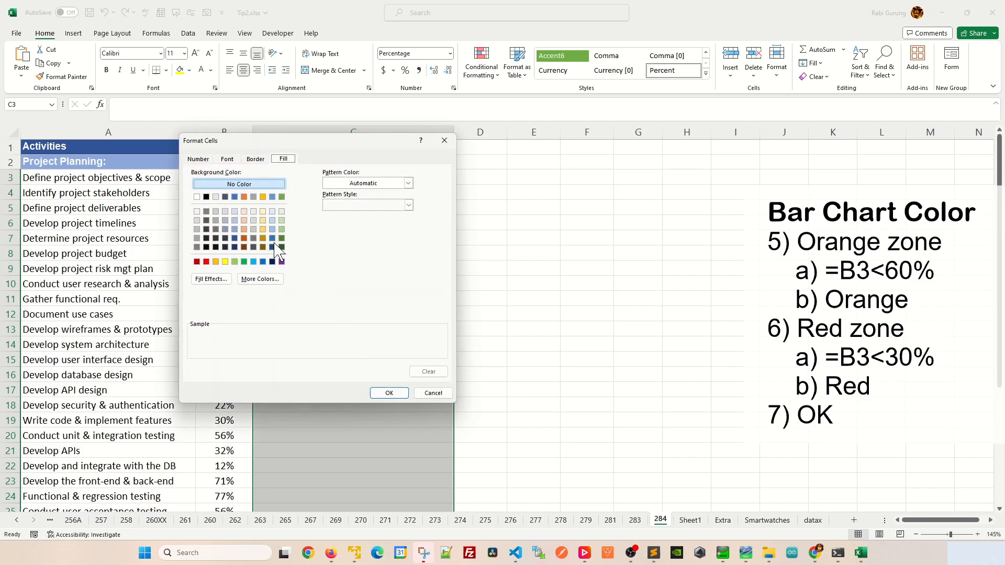
click(244, 229)
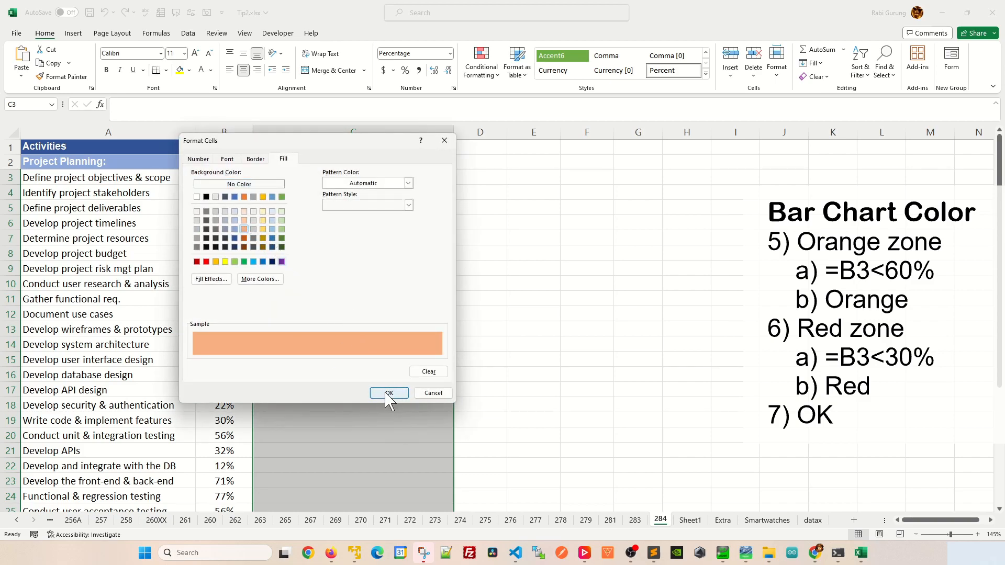
click(388, 393)
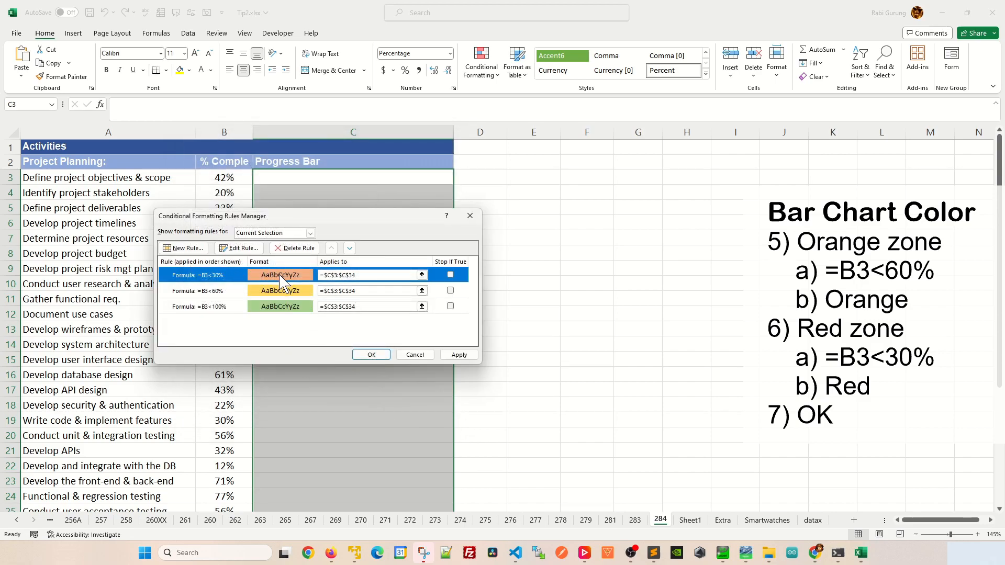
click(370, 355)
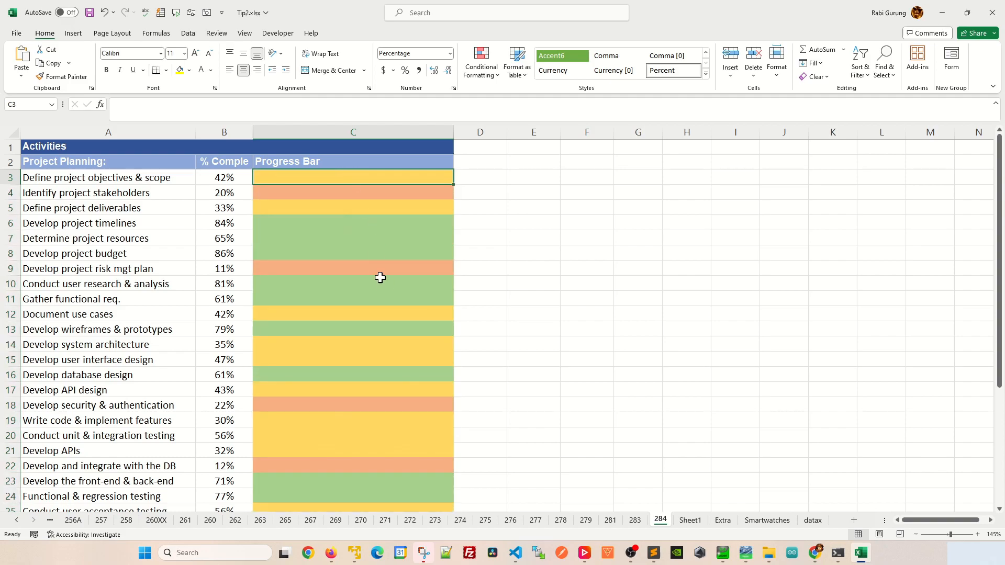
scroll(down, 3)
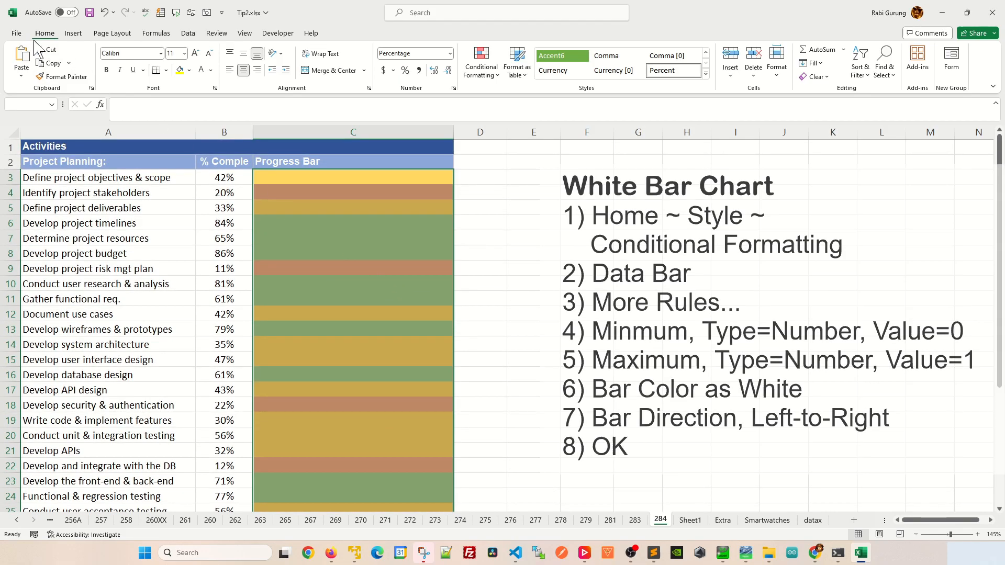
mouse_move(481, 62)
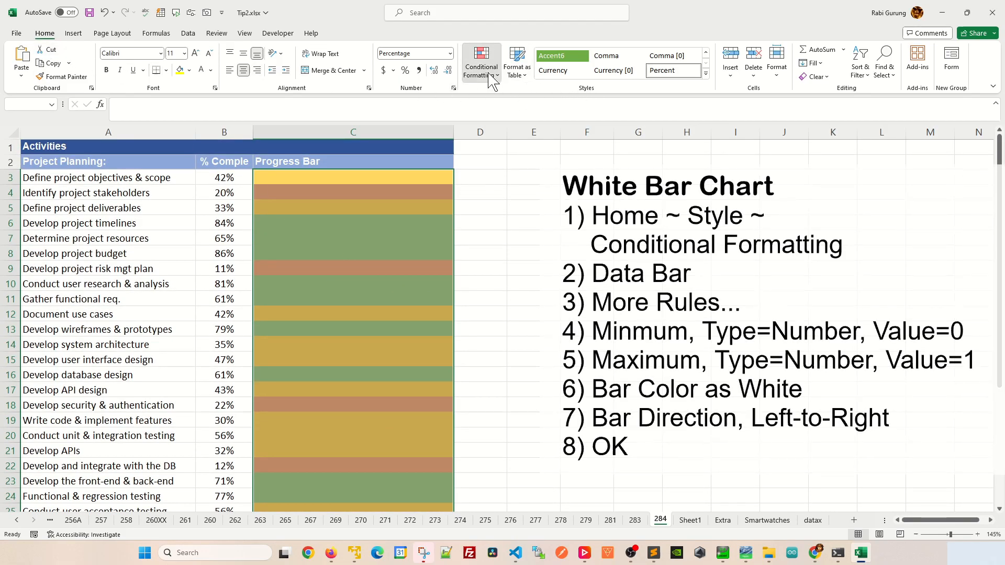
- Create a white data bar rule with Number minimum 0, maximum 1, running right-to-left
click(481, 60)
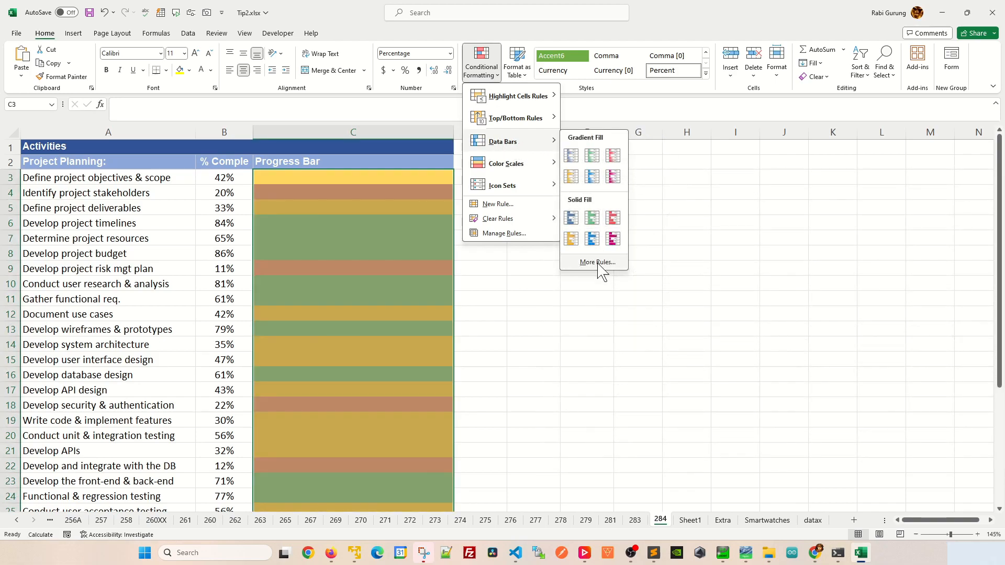
click(597, 262)
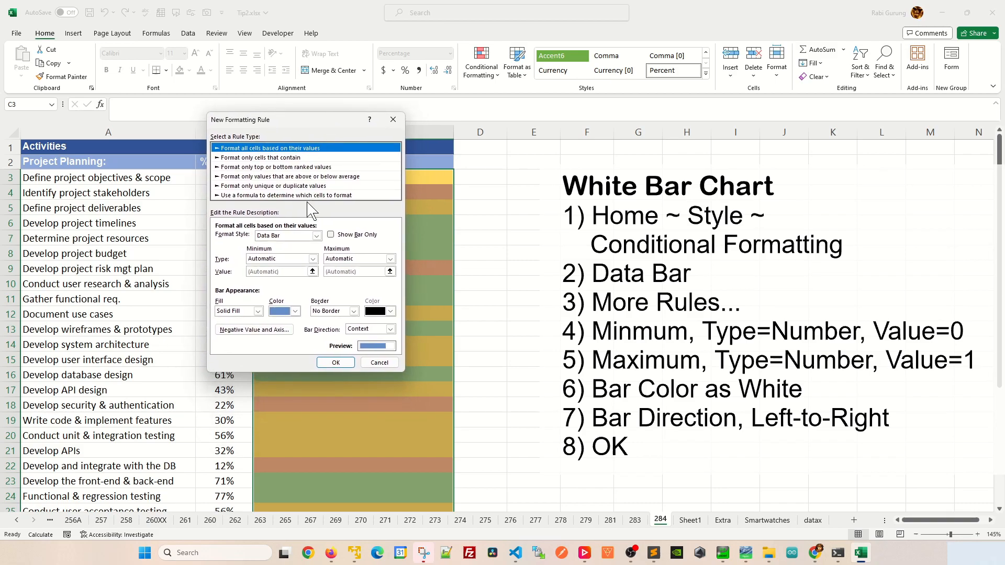
click(312, 258)
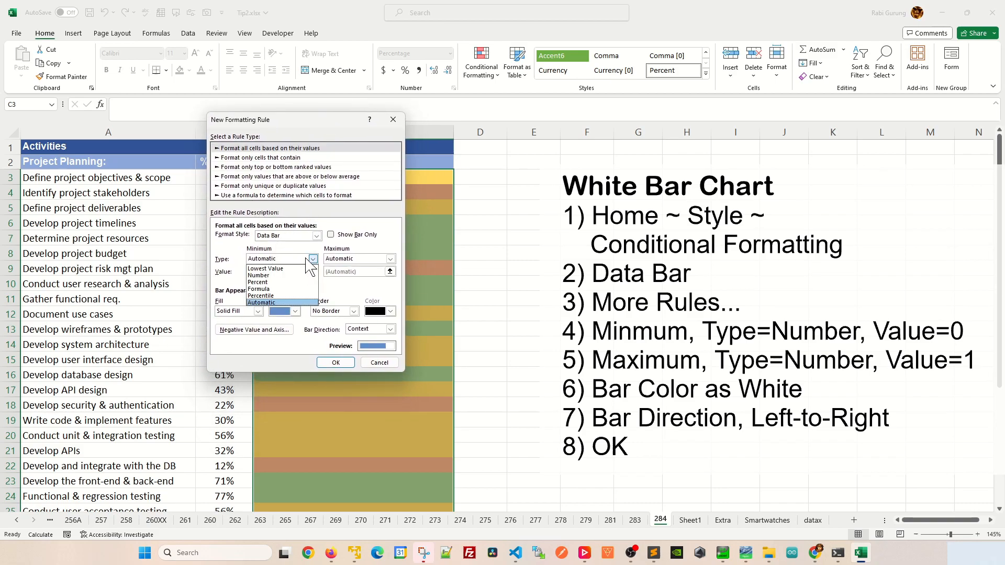
click(258, 275)
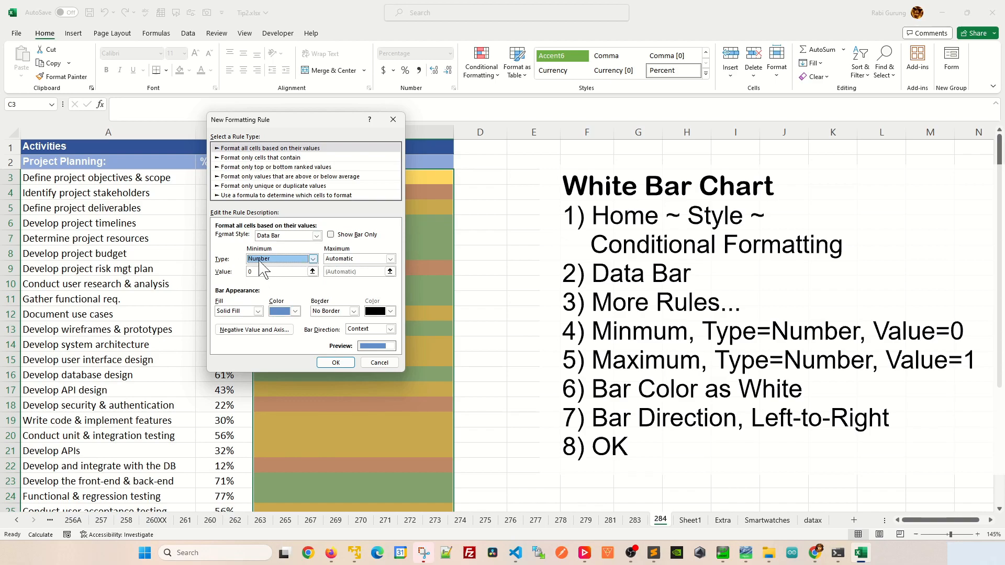
mouse_move(272, 284)
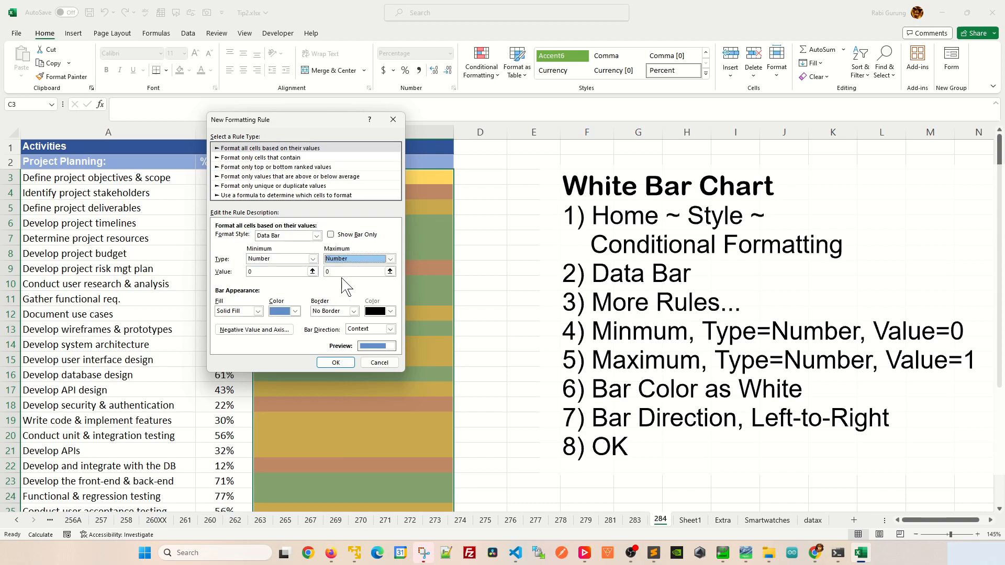
text(1)
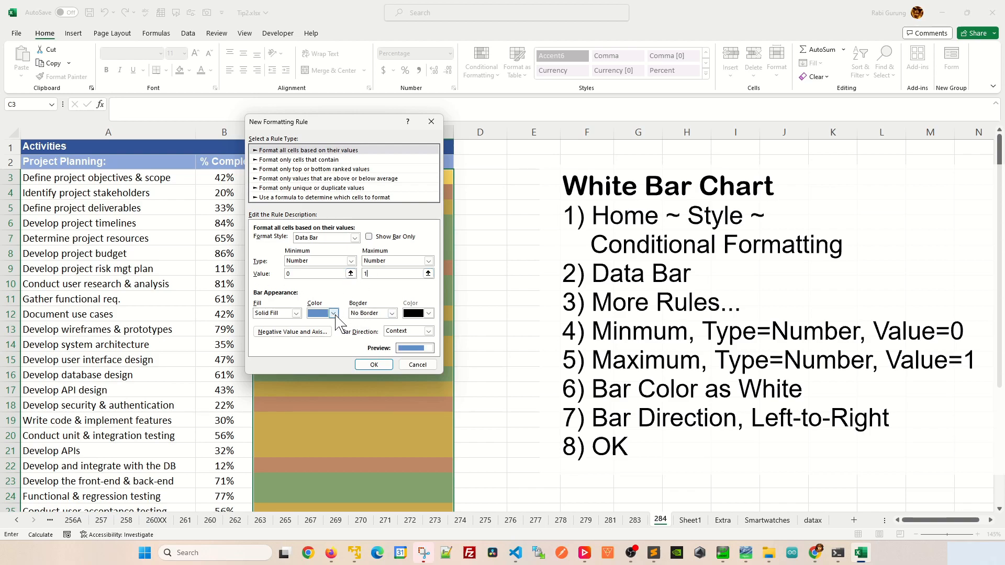
click(333, 313)
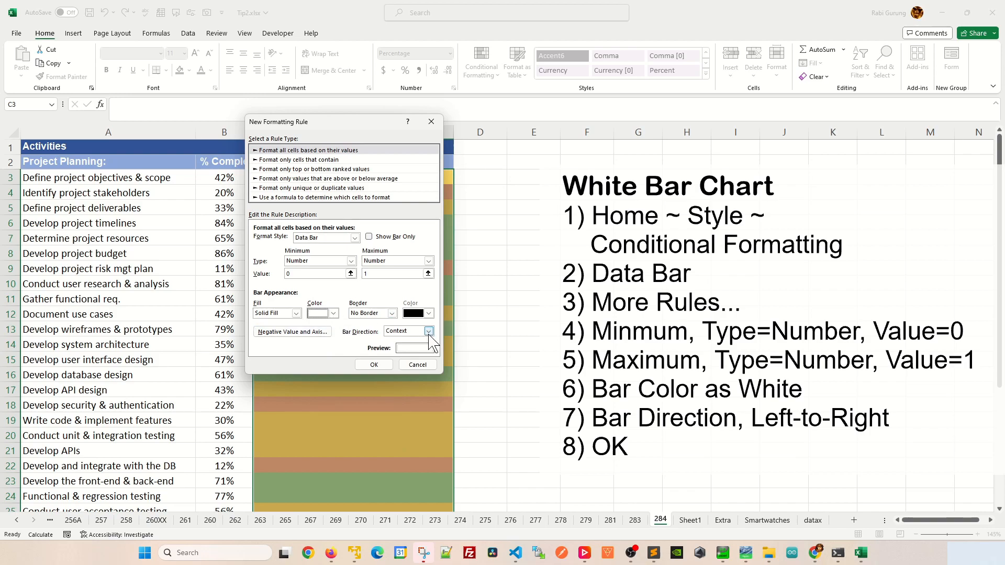
click(428, 331)
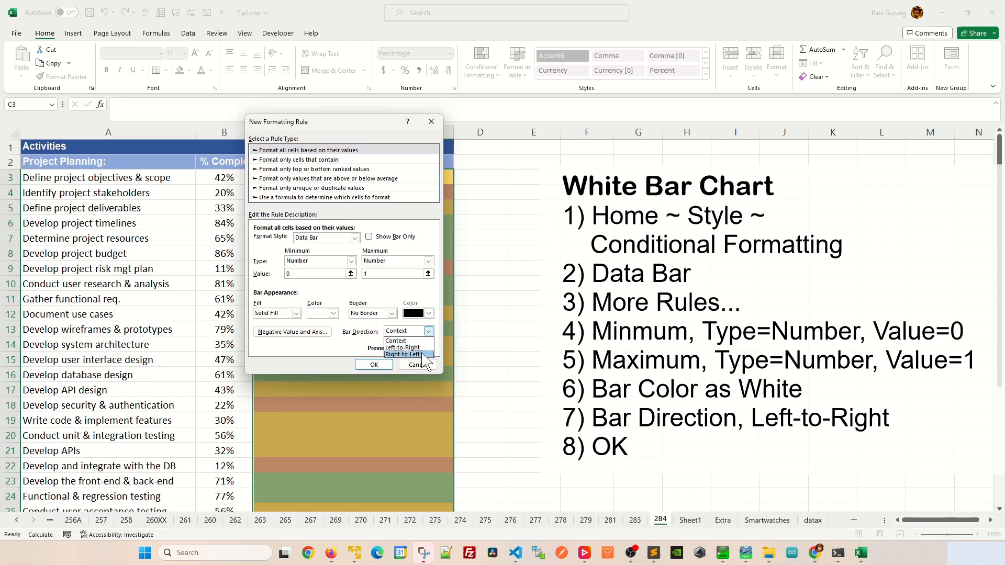
click(402, 354)
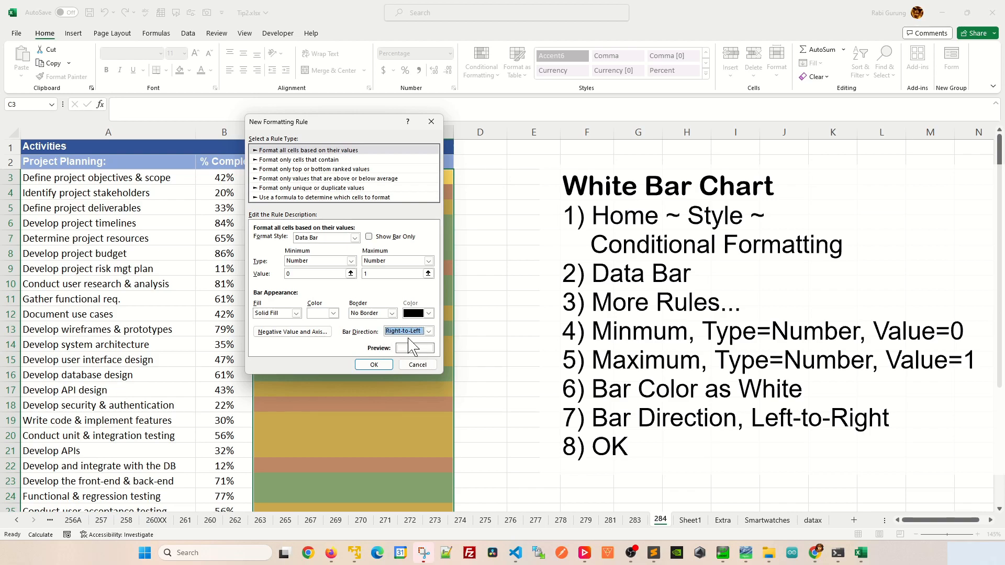
click(373, 364)
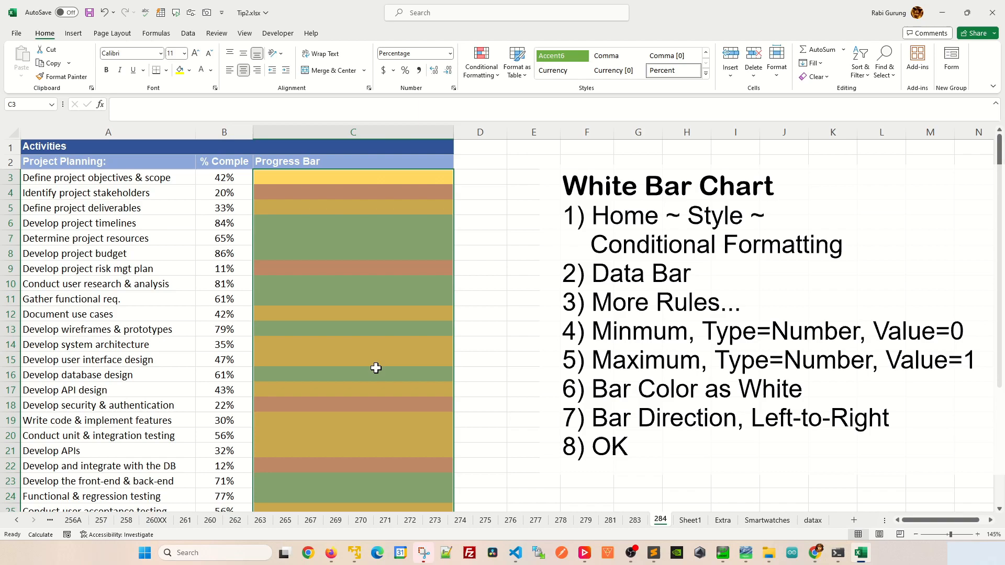
click(352, 344)
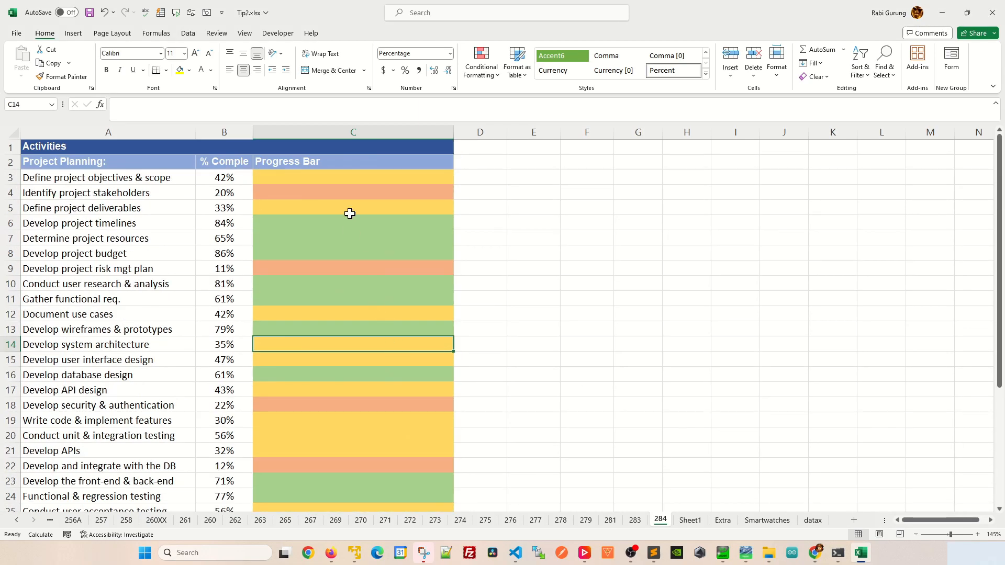
- Enter =1-B3 in C3 and fill it down to C34
click(354, 177)
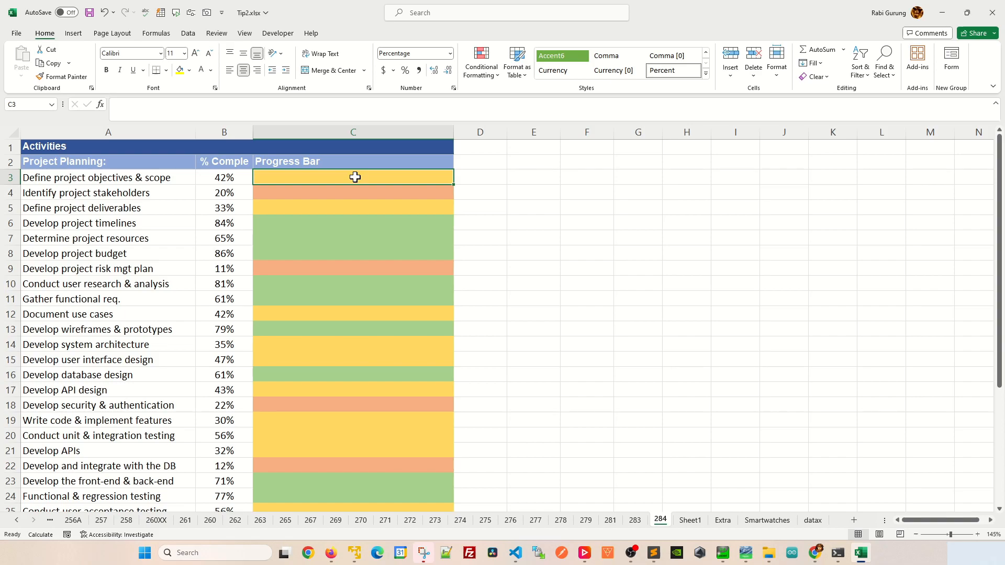
text(=)
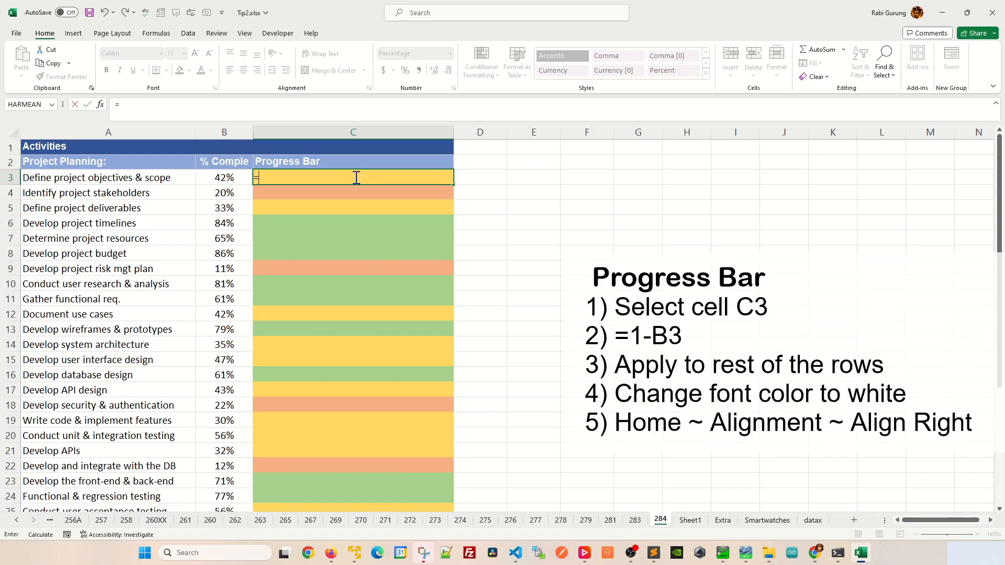
text(=1-B3)
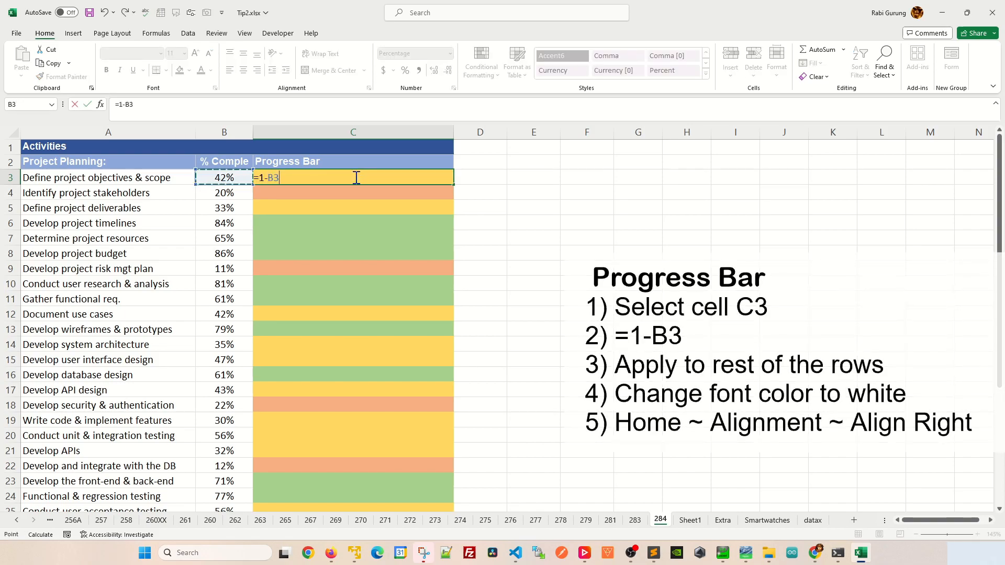
key(Enter)
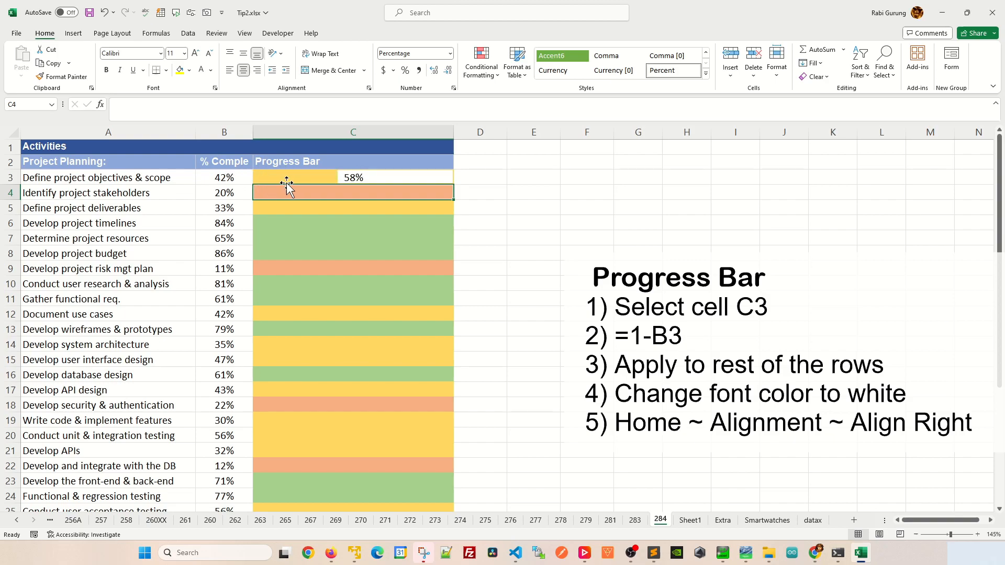
click(352, 178)
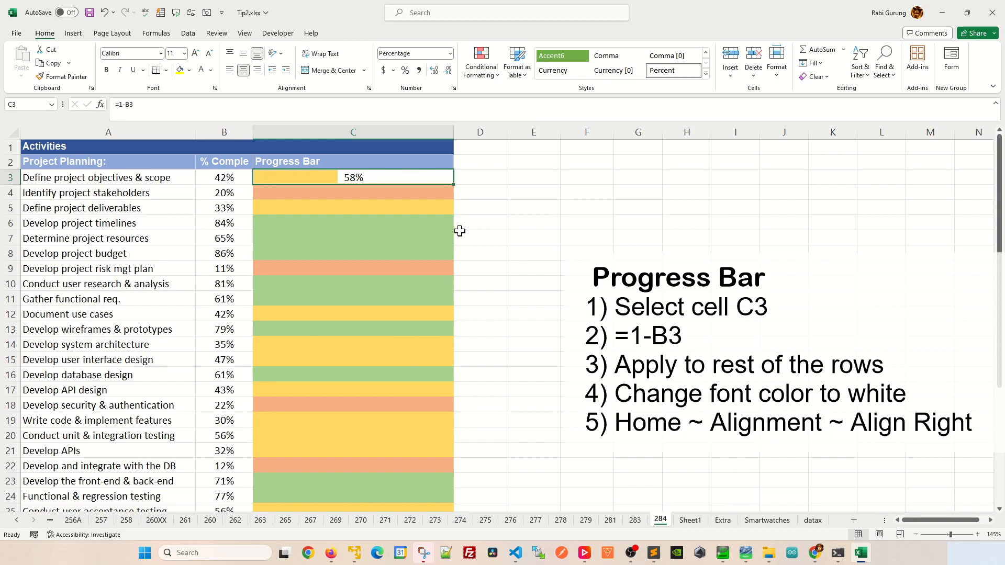
mouse_move(445, 175)
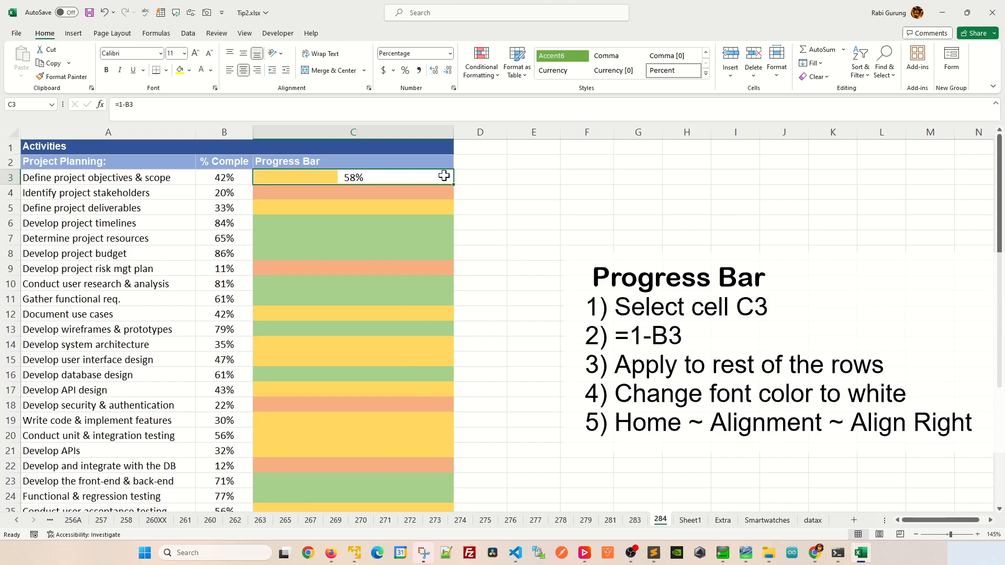
drag(444, 176, 454, 506)
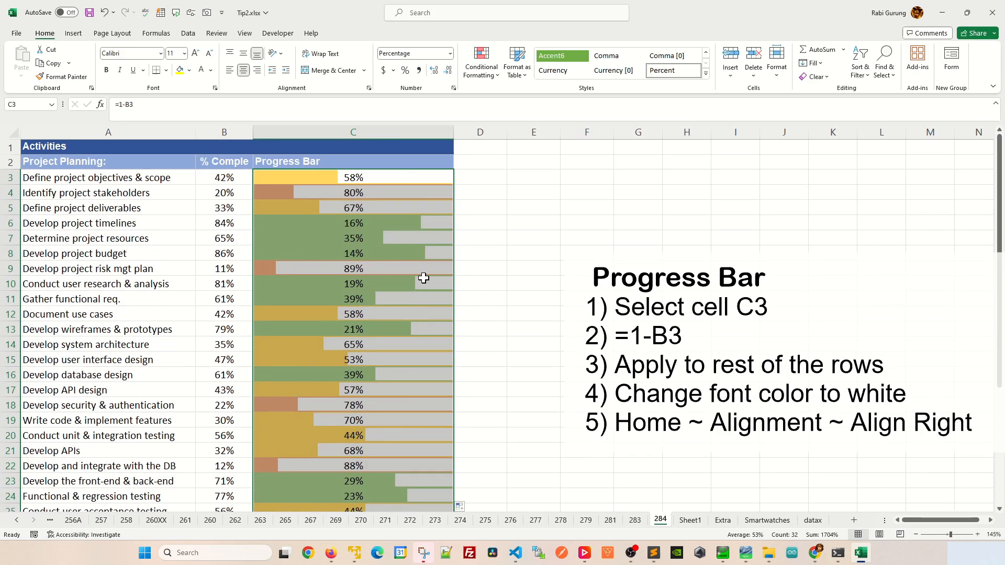
click(353, 284)
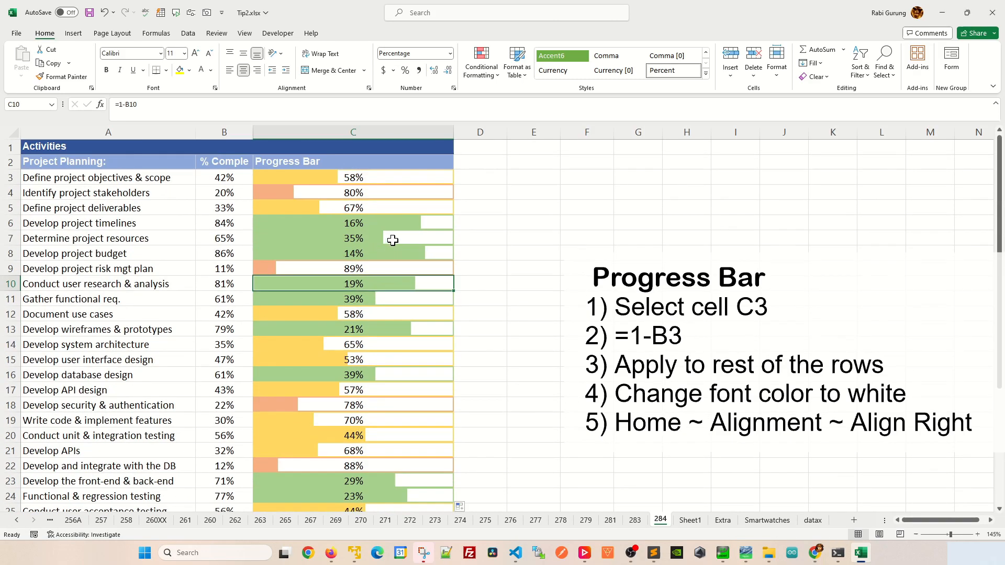
click(353, 178)
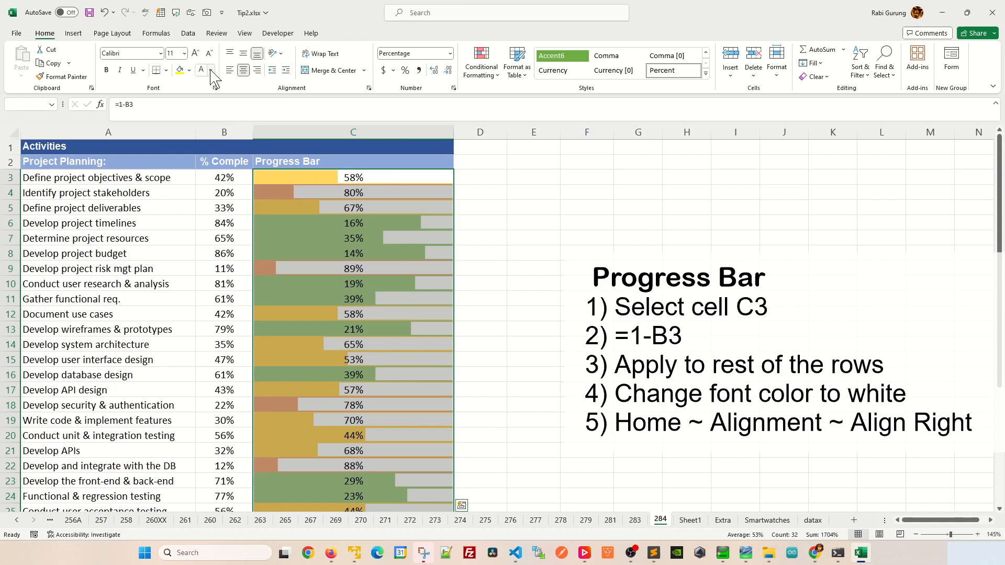
- Open the font colour choices to turn the Progress Bar percentages white
click(211, 70)
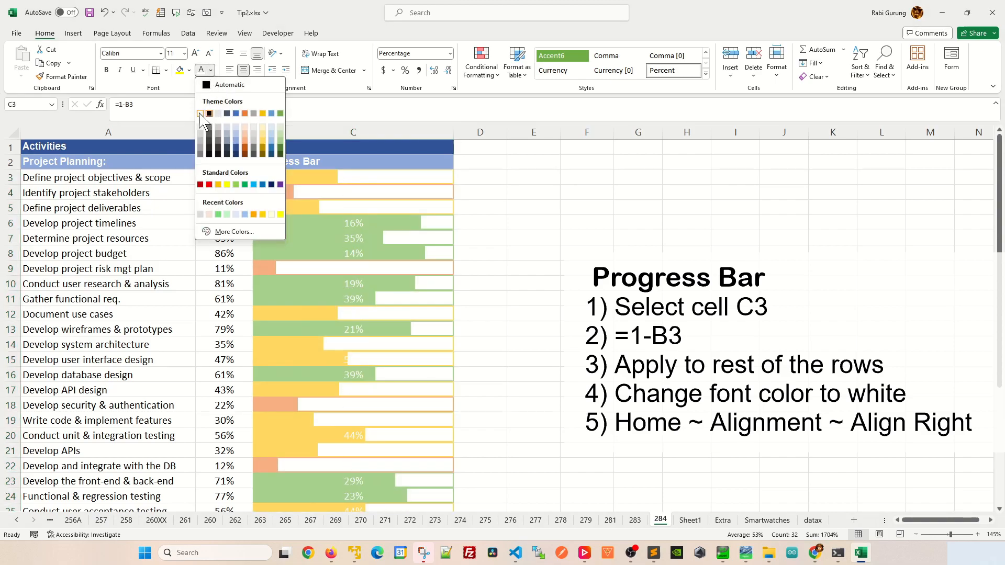